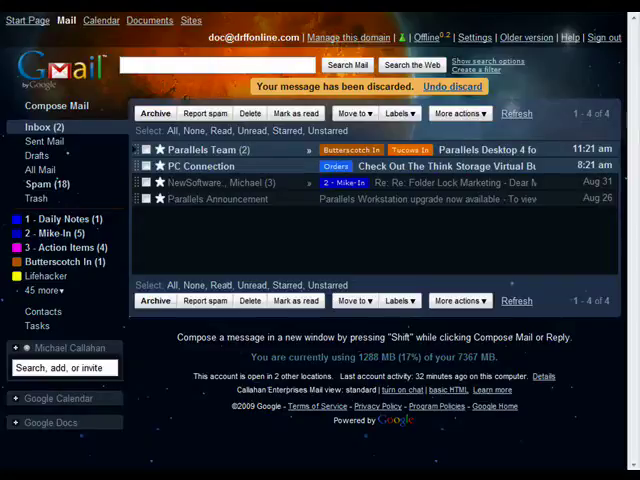
pyautogui.moveTo(530, 236)
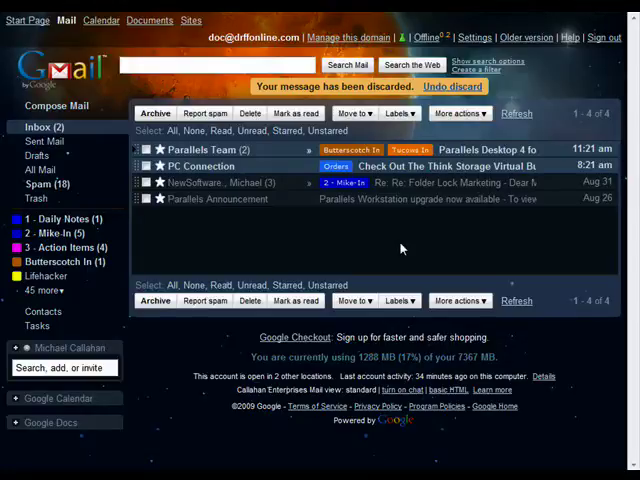
# Start a blank new message from Compose Mail.
pyautogui.click(56, 106)
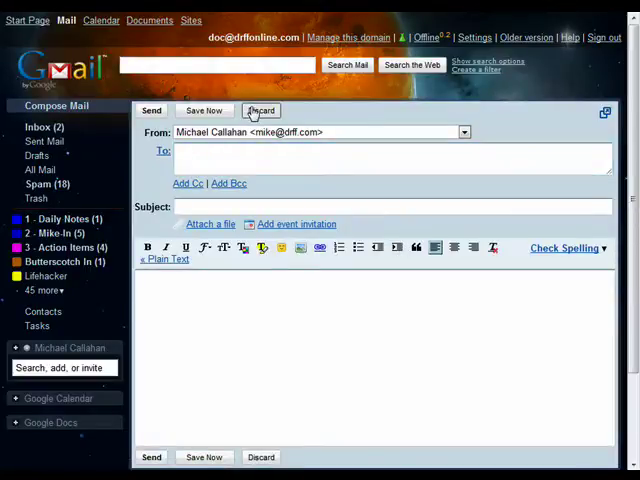
pyautogui.click(260, 110)
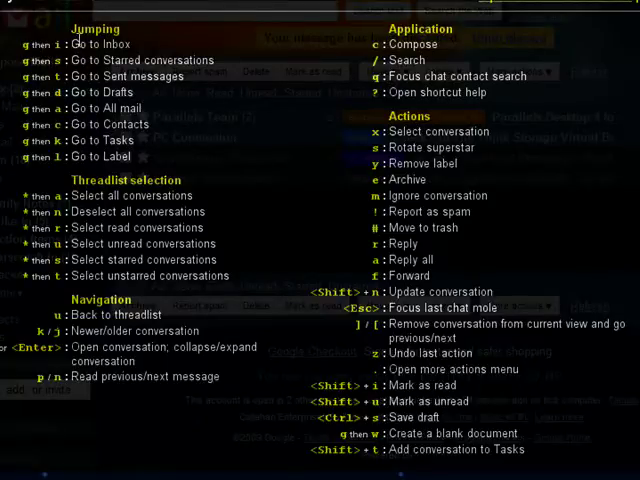
pyautogui.moveTo(44, 182)
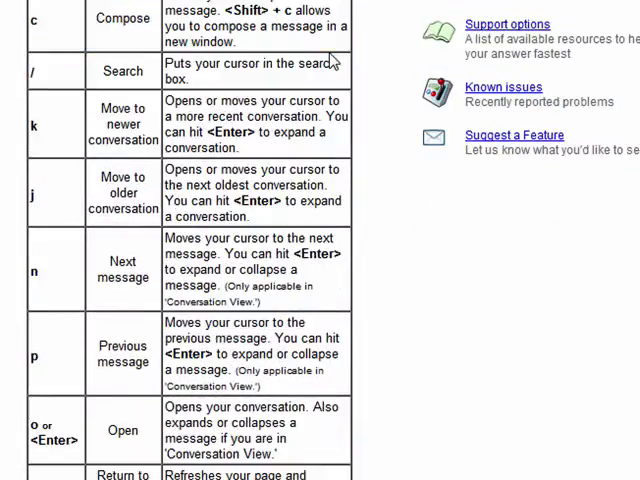
# Scroll the Help shortcut table down to the mail-selection shortcuts.
pyautogui.scroll(-3)
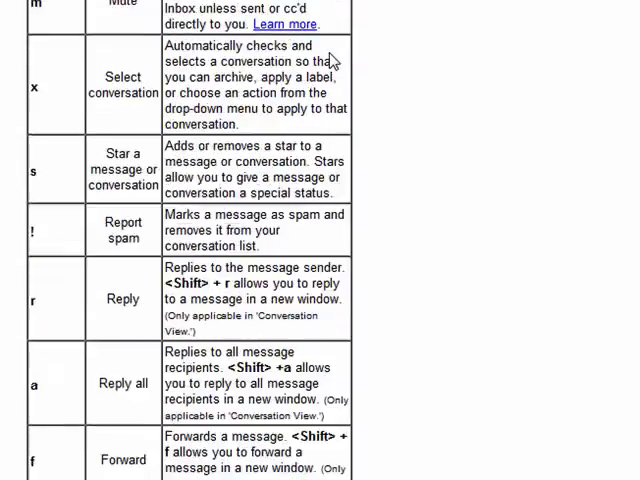
pyautogui.scroll(-3)
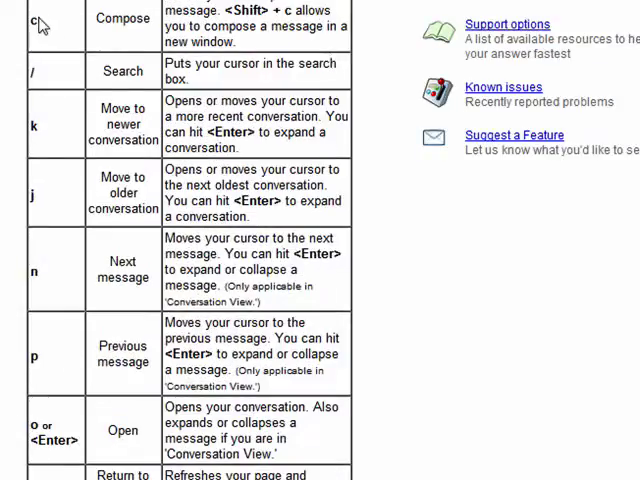
pyautogui.scroll(-3)
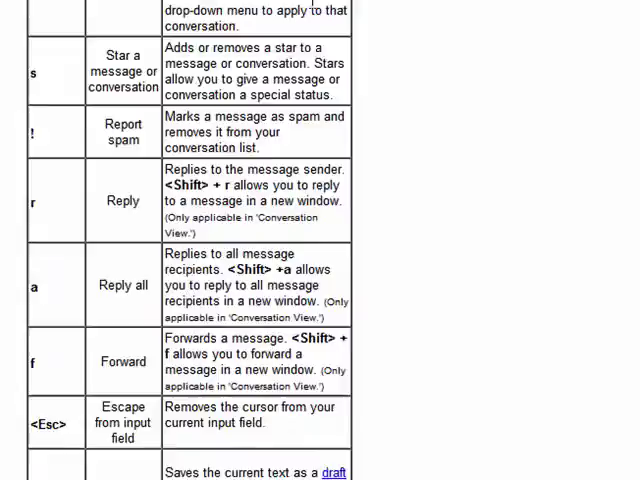
pyautogui.scroll(-3)
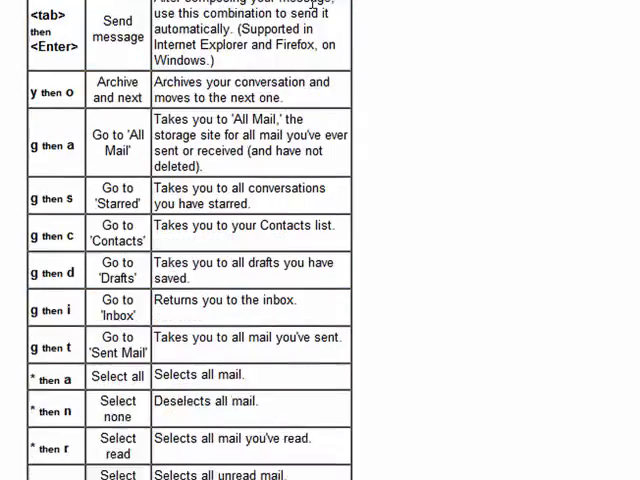
pyautogui.scroll(-3)
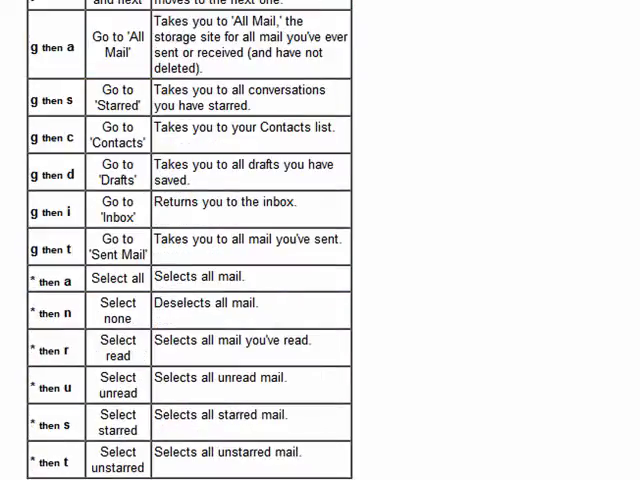
pyautogui.scroll(-3)
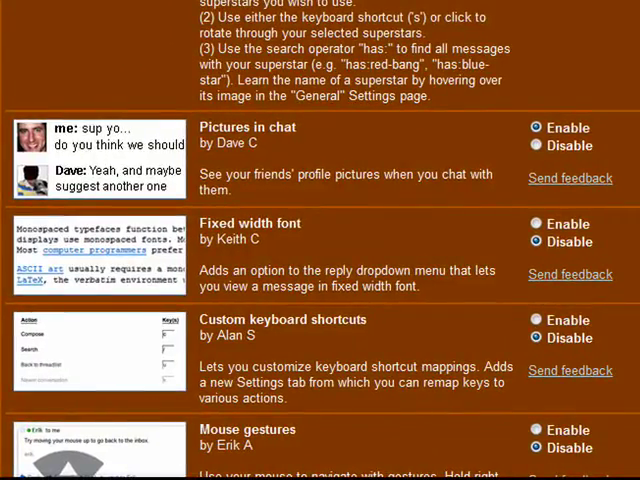
# Scroll the Labs list to the Custom keyboard shortcuts experiment.
pyautogui.scroll(-3)
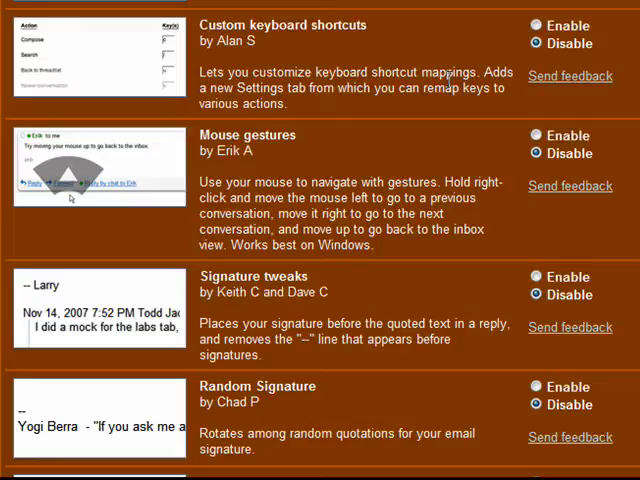
pyautogui.moveTo(558, 216)
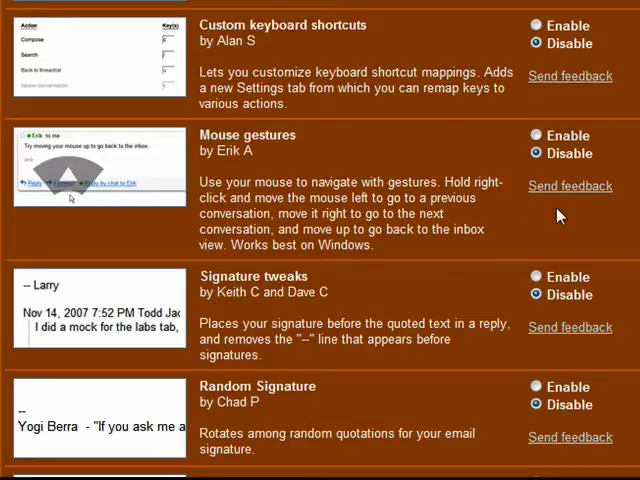